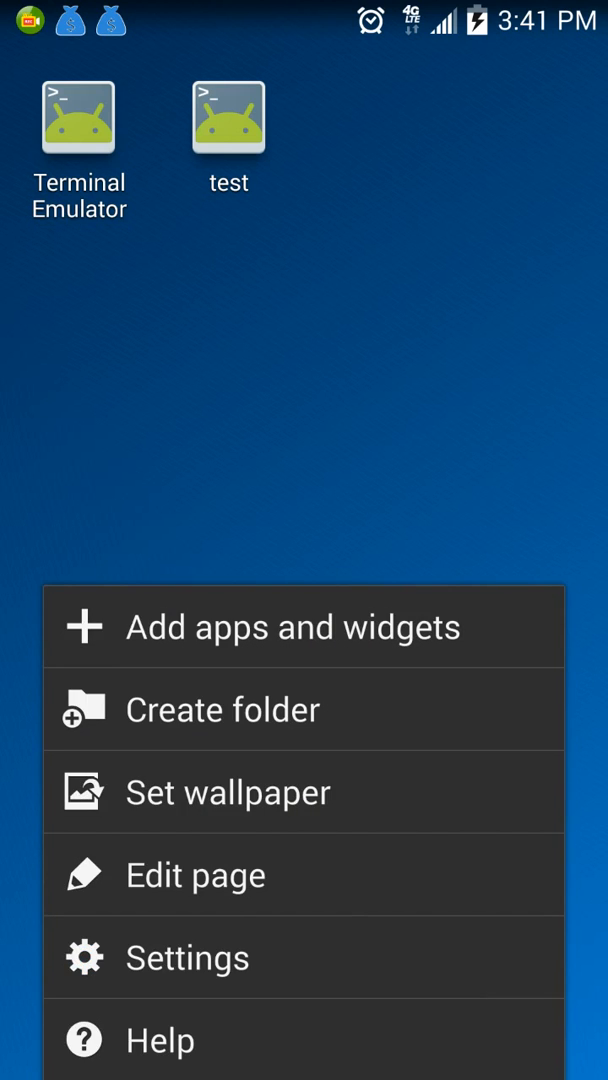
Start adding a Term shortcut to the home screen so its setup dialog appears
{"action": "left_click", "coordinate": [290, 626]}
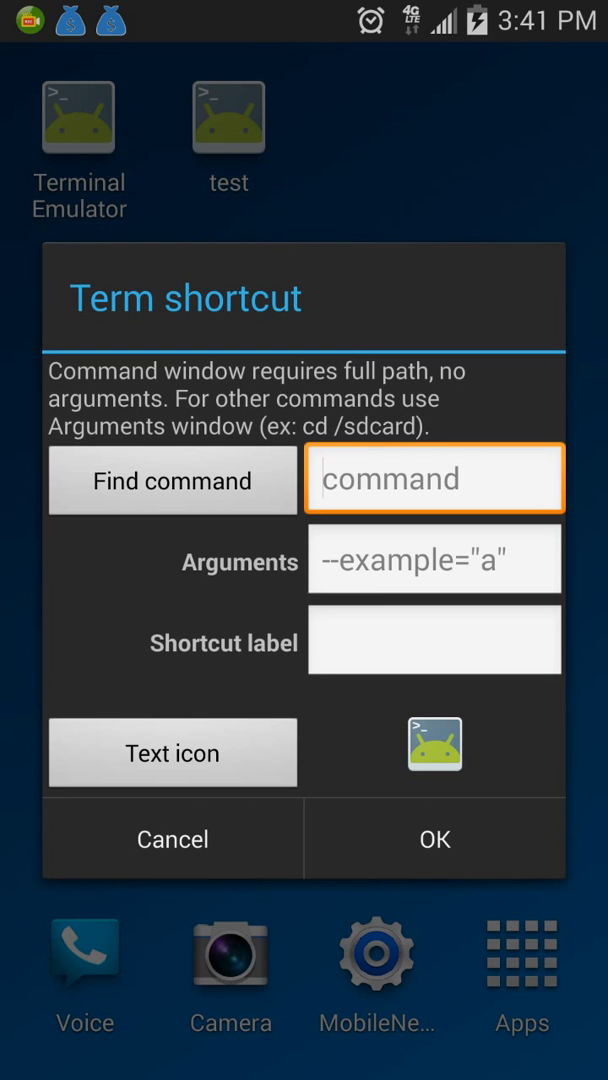
Focus the Arguments field of the Term shortcut dialog, still blank
{"action": "left_click", "coordinate": [434, 560]}
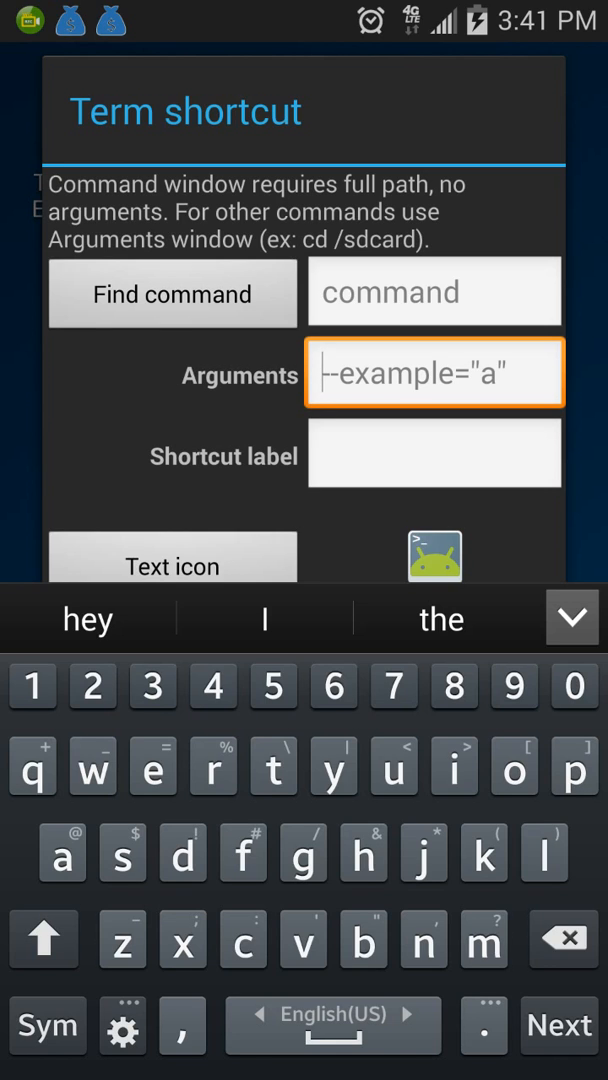
Enter the arguments 'cd sdcard && sh fin.sh', using the symbols keyboard for the ampersands
{"action": "type", "text": "cd"}
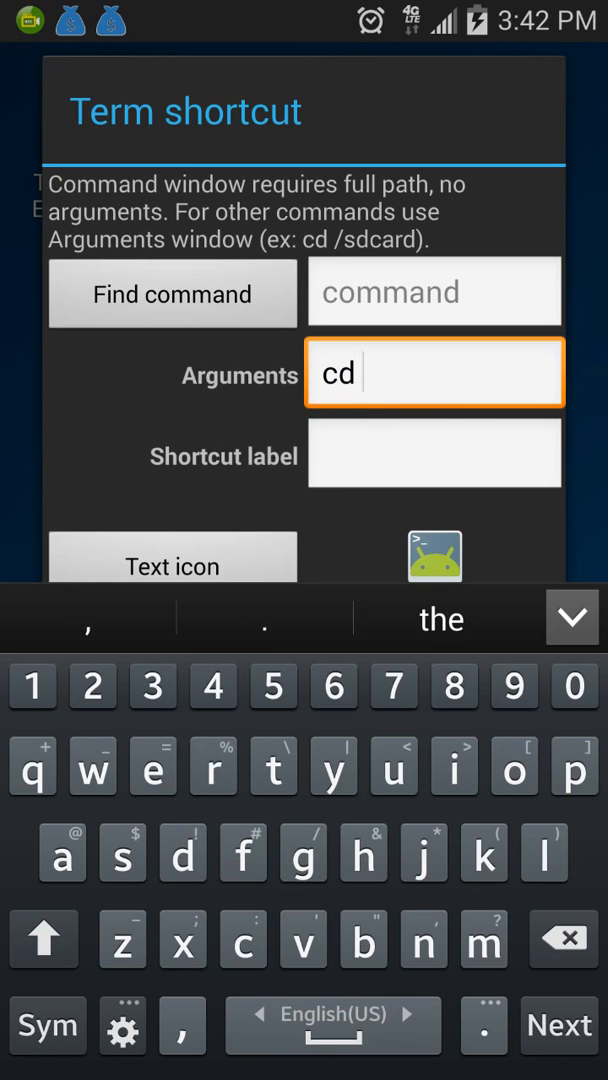
{"action": "type", "text": "sd"}
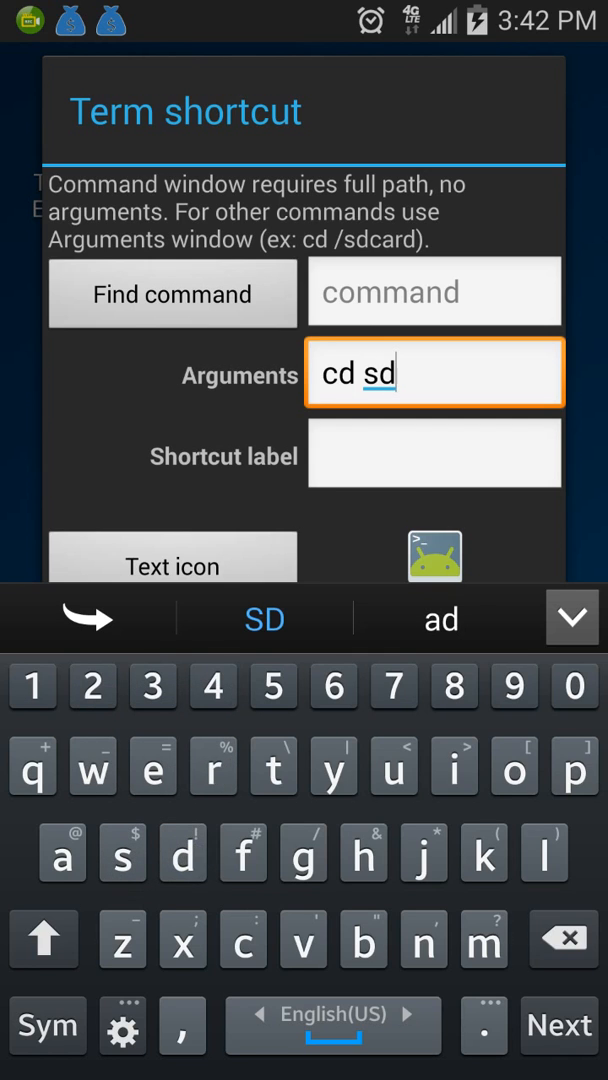
{"action": "type", "text": "card"}
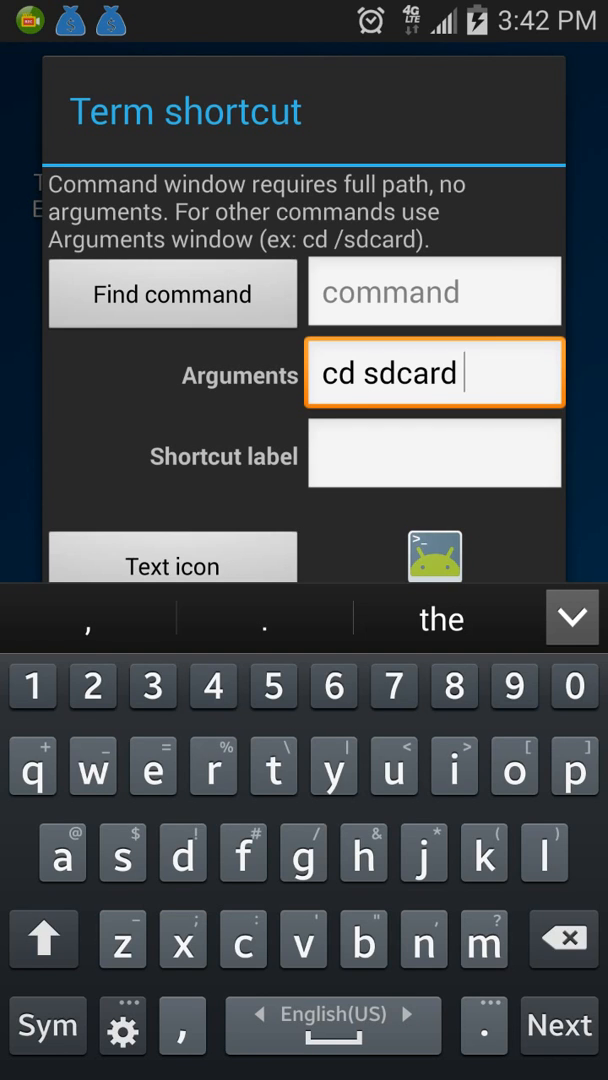
{"action": "left_click", "coordinate": [46, 1024]}
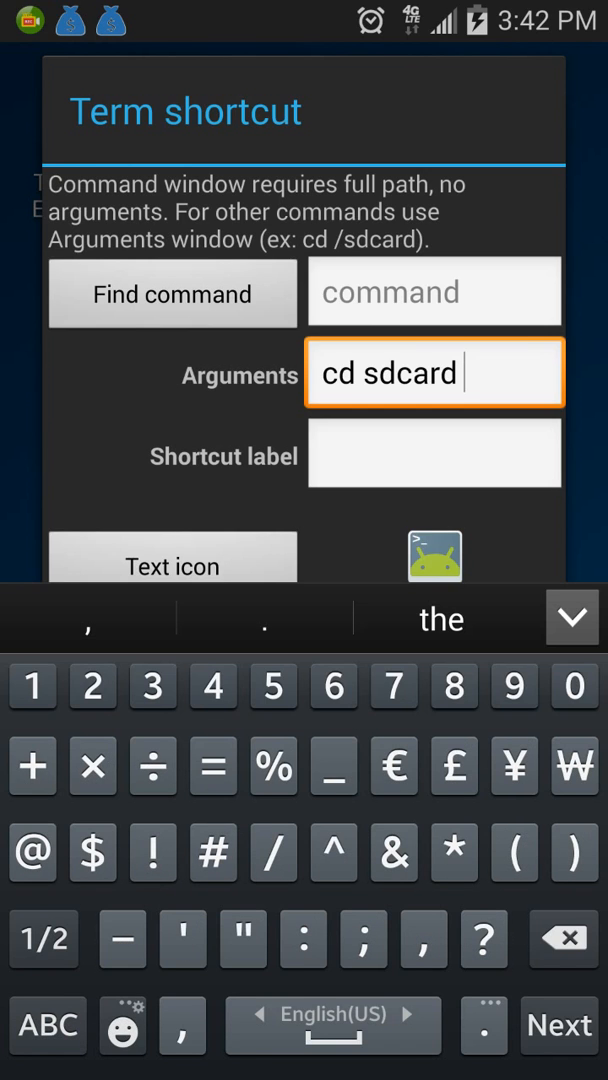
{"action": "type", "text": "&&"}
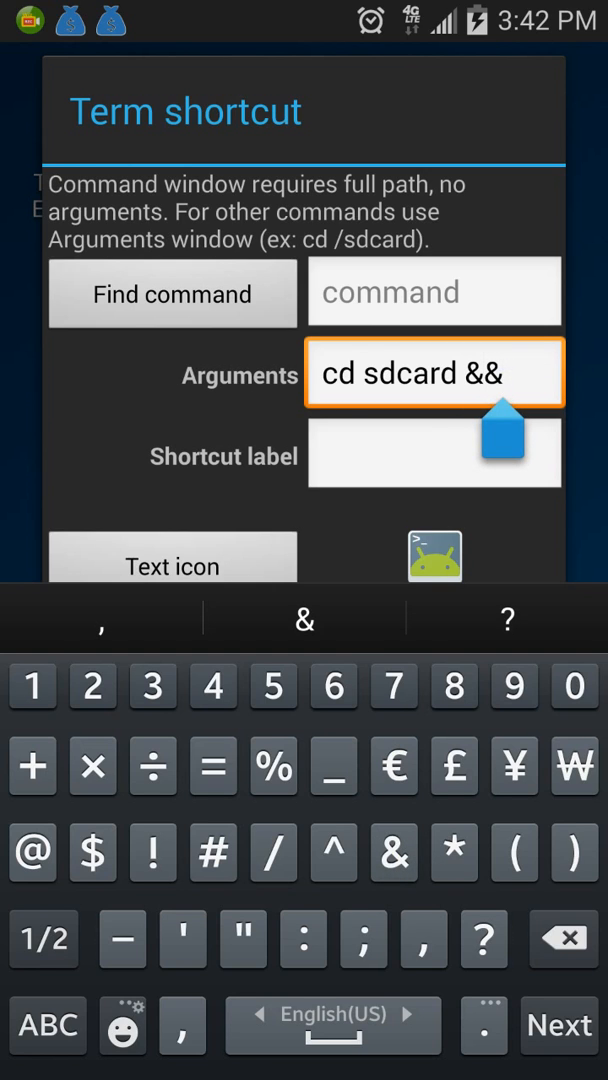
{"action": "left_click", "coordinate": [46, 1026]}
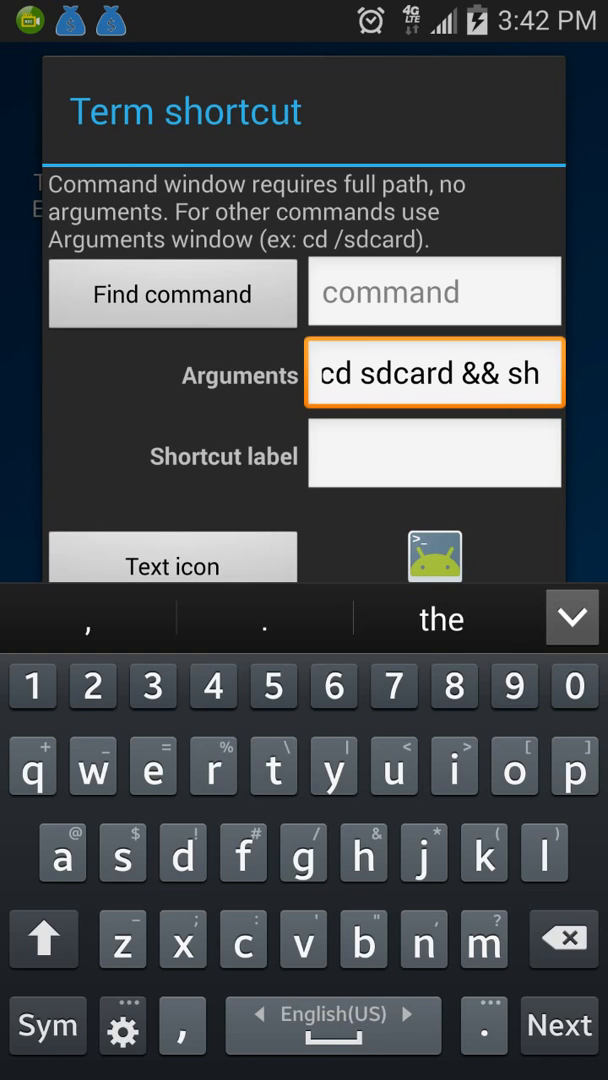
{"action": "type", "text": "fin."}
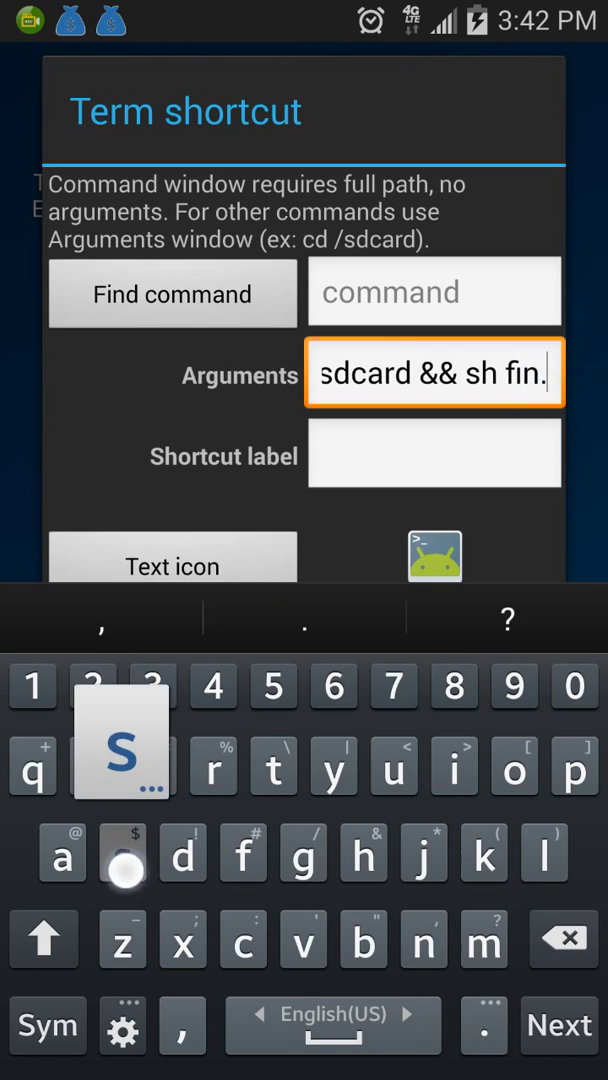
Label the shortcut 'finance' and confirm to place it on the home screen
{"action": "left_click", "coordinate": [434, 454]}
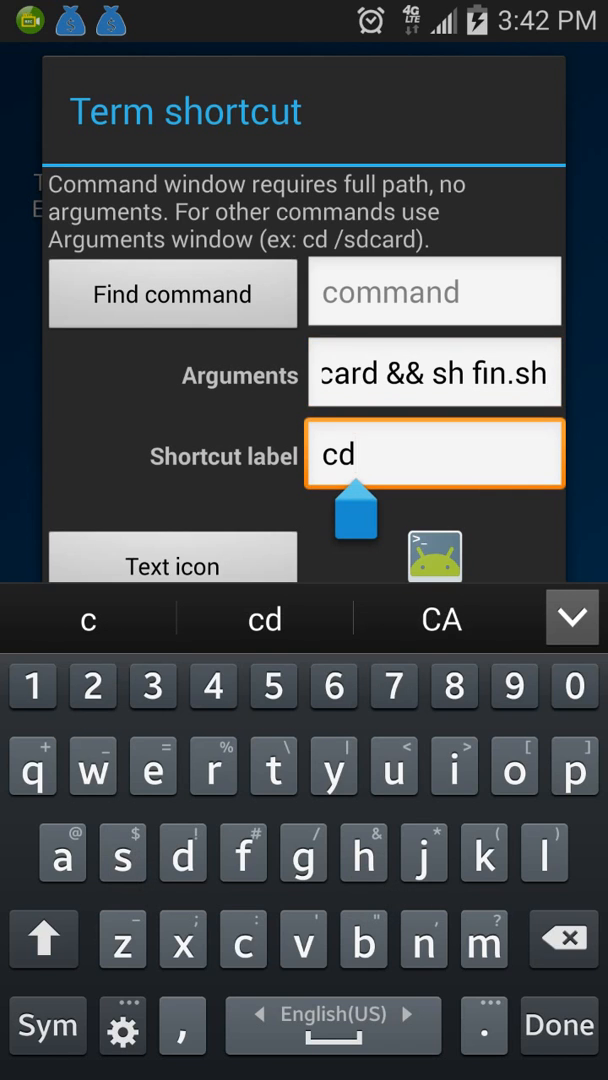
{"action": "left_click", "coordinate": [426, 940]}
{"action": "type", "text": "finan"}
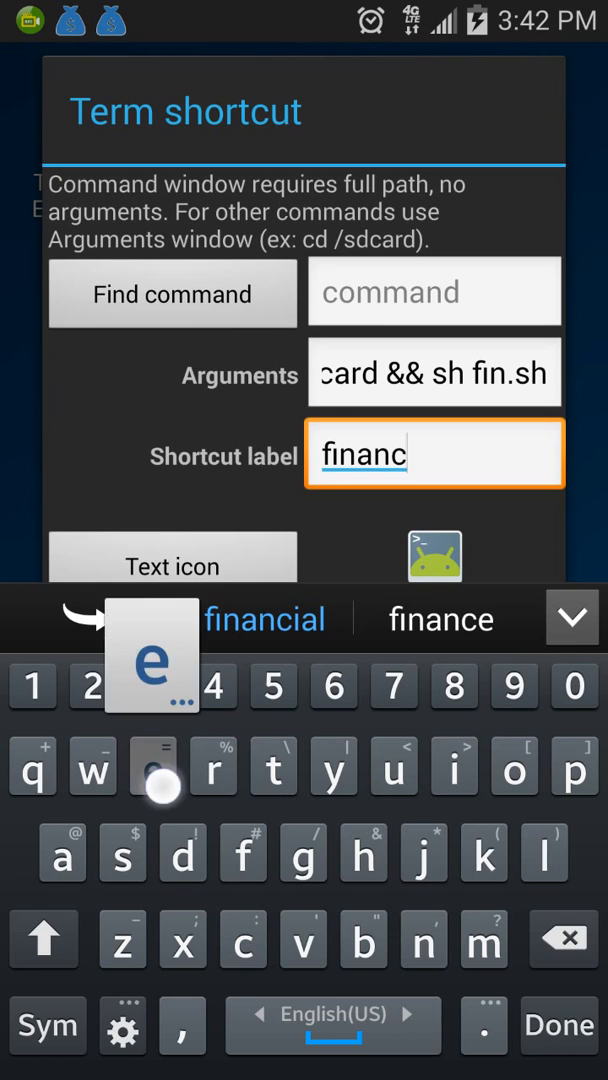
{"action": "left_click", "coordinate": [440, 620]}
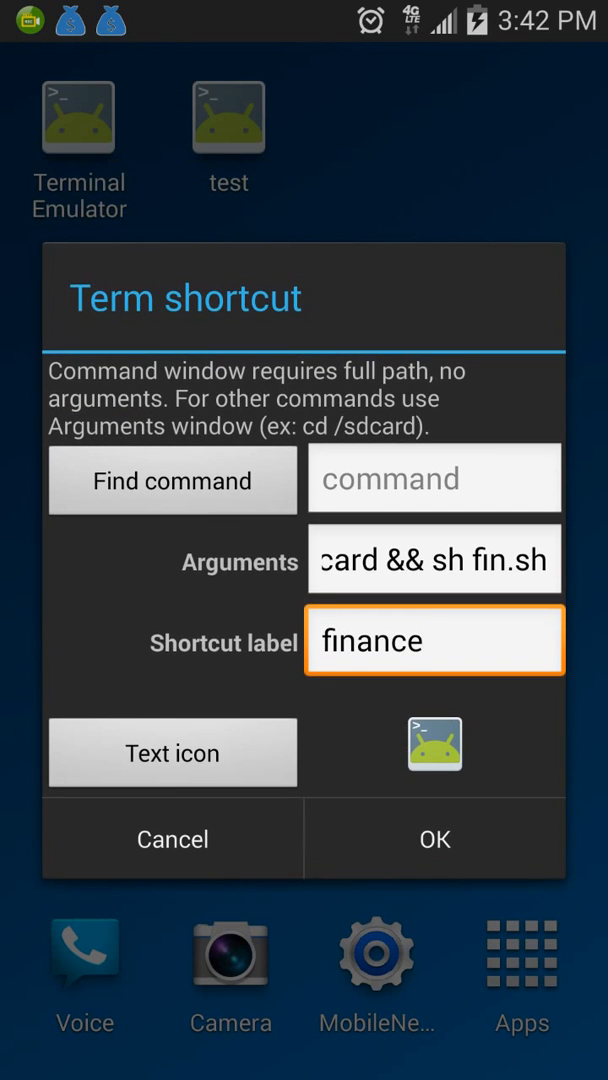
{"action": "left_click", "coordinate": [434, 840]}
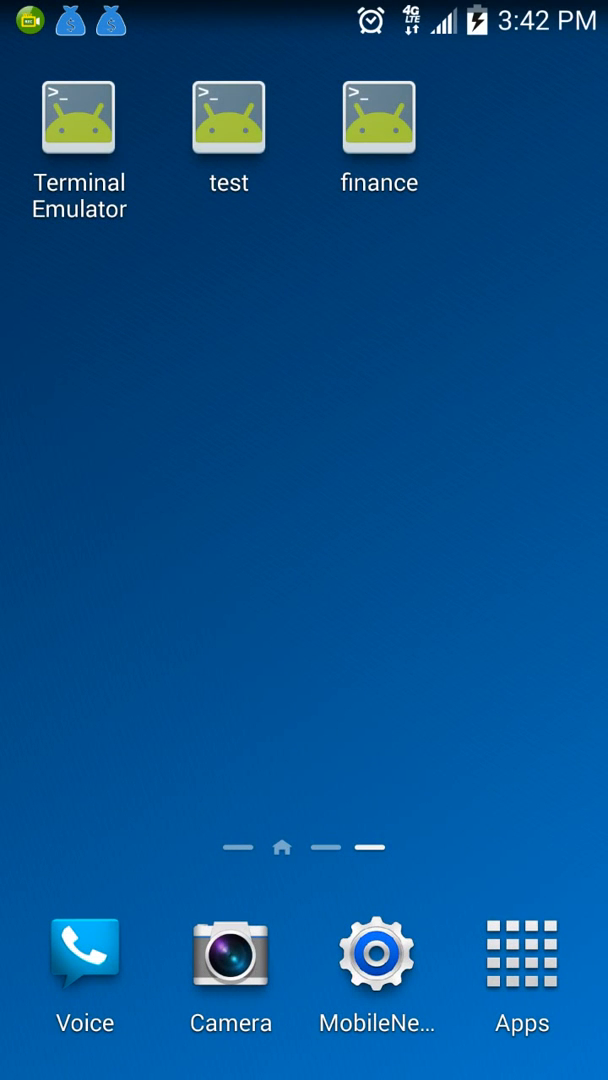